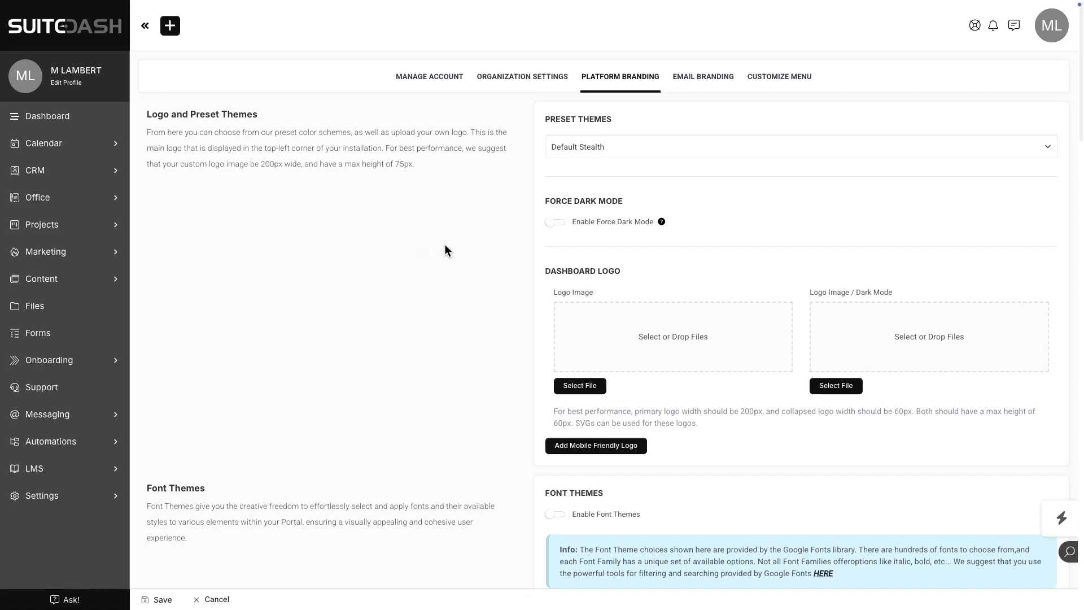
mouse_move(471, 183)
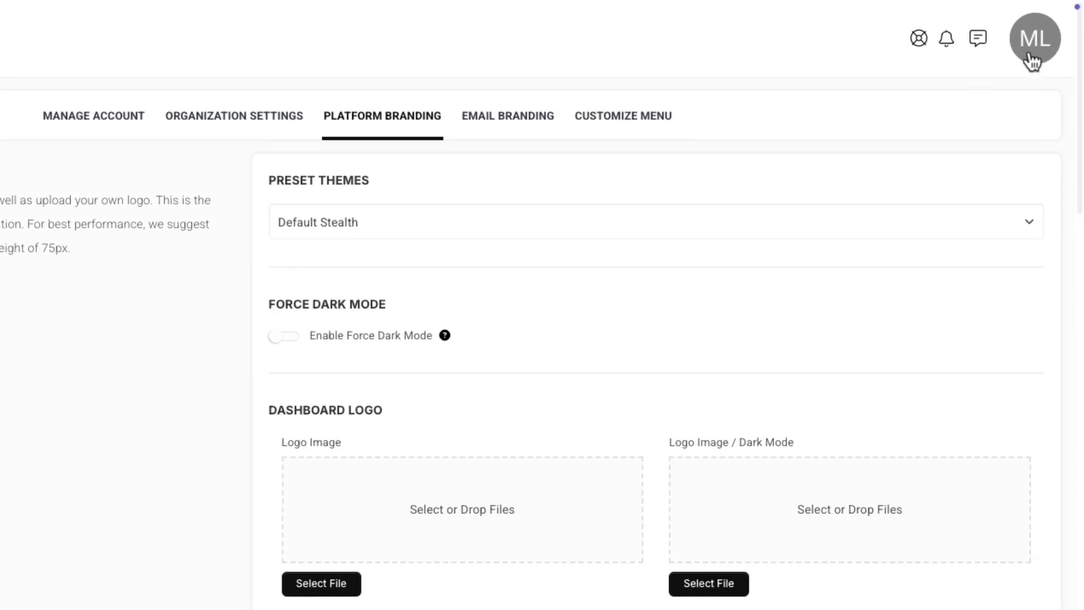
Preview the Reception & Operations Dashboard template showing its dark grey header styling.
click(1034, 38)
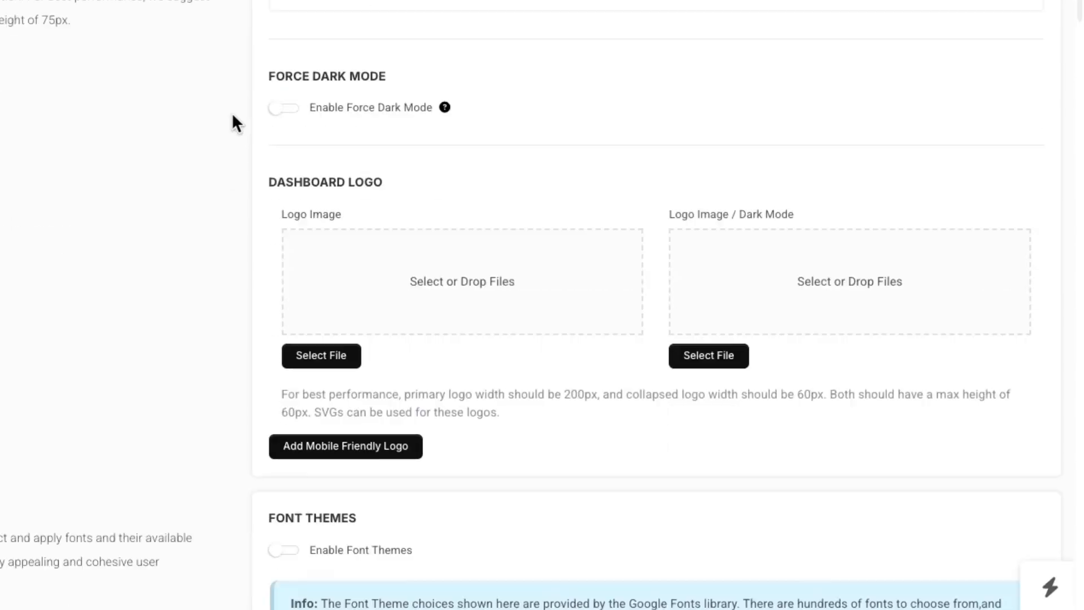
scroll(down, 3)
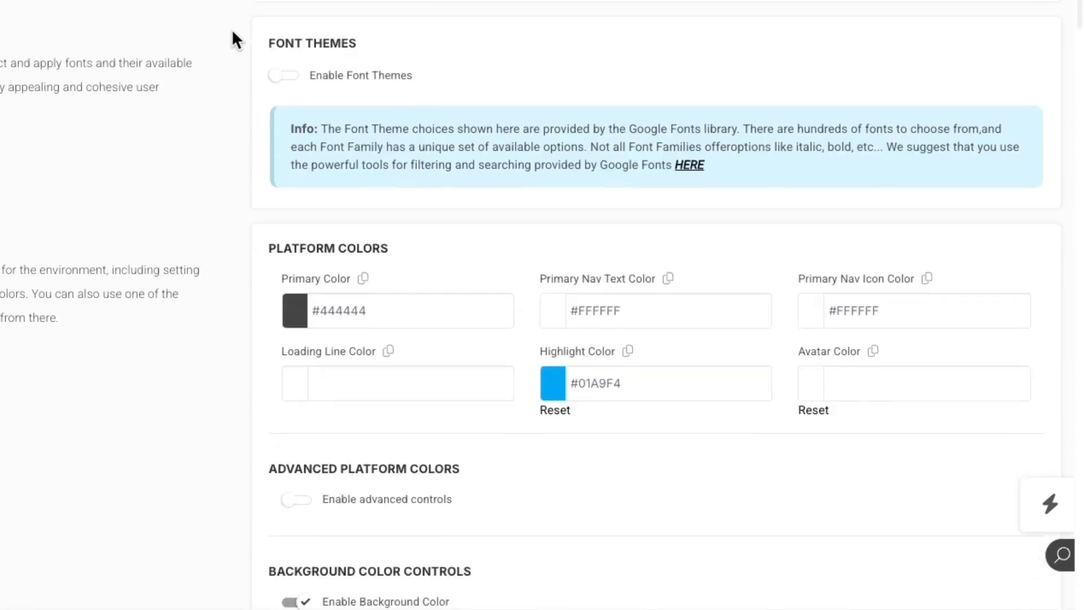
scroll(down, 3)
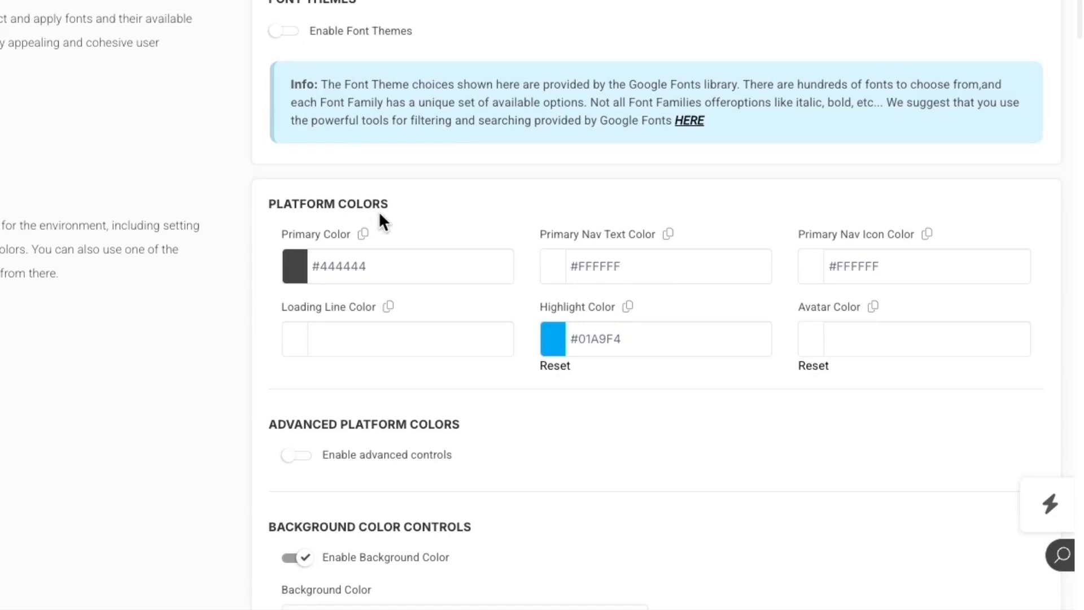
mouse_move(698, 244)
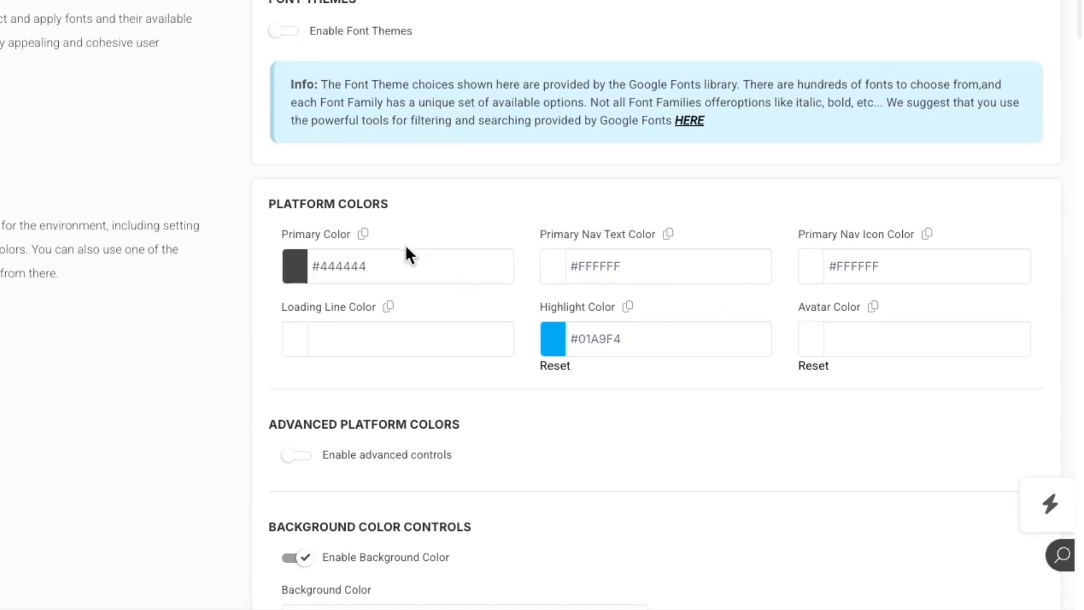
mouse_move(366, 251)
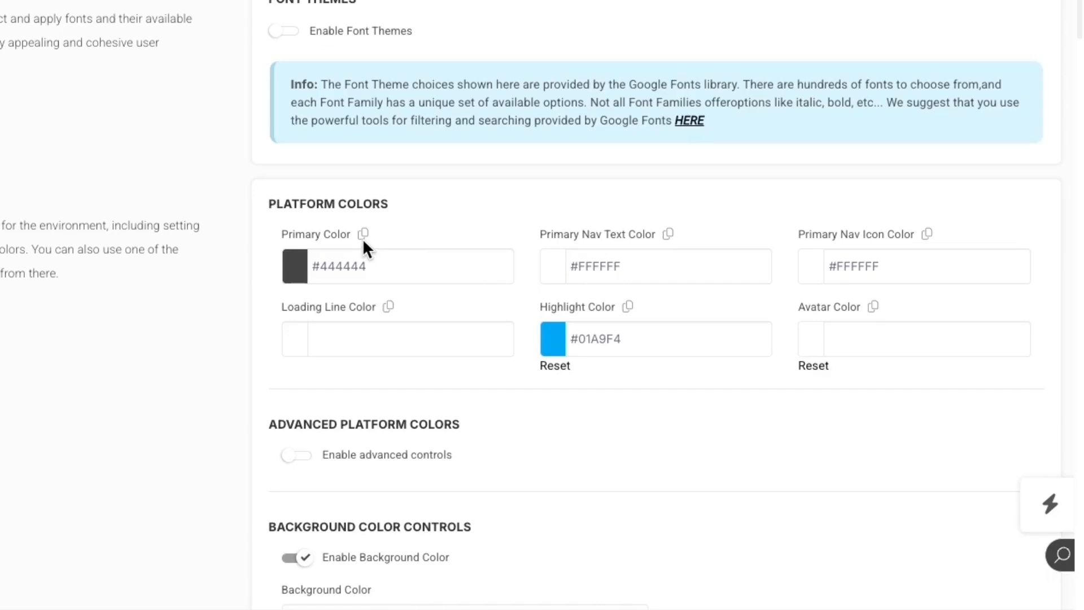
mouse_move(407, 239)
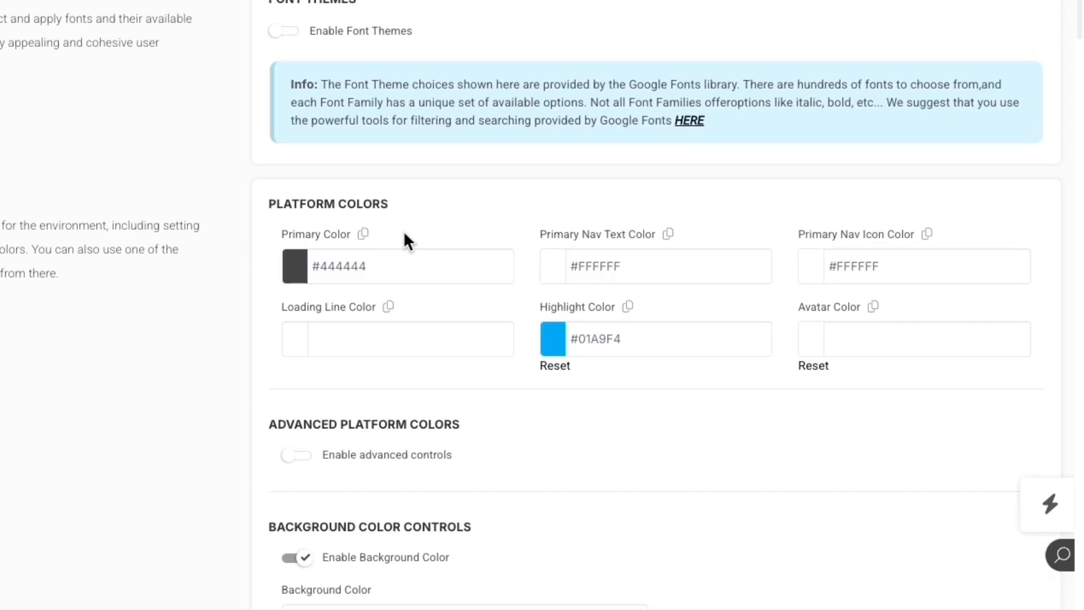
mouse_move(384, 249)
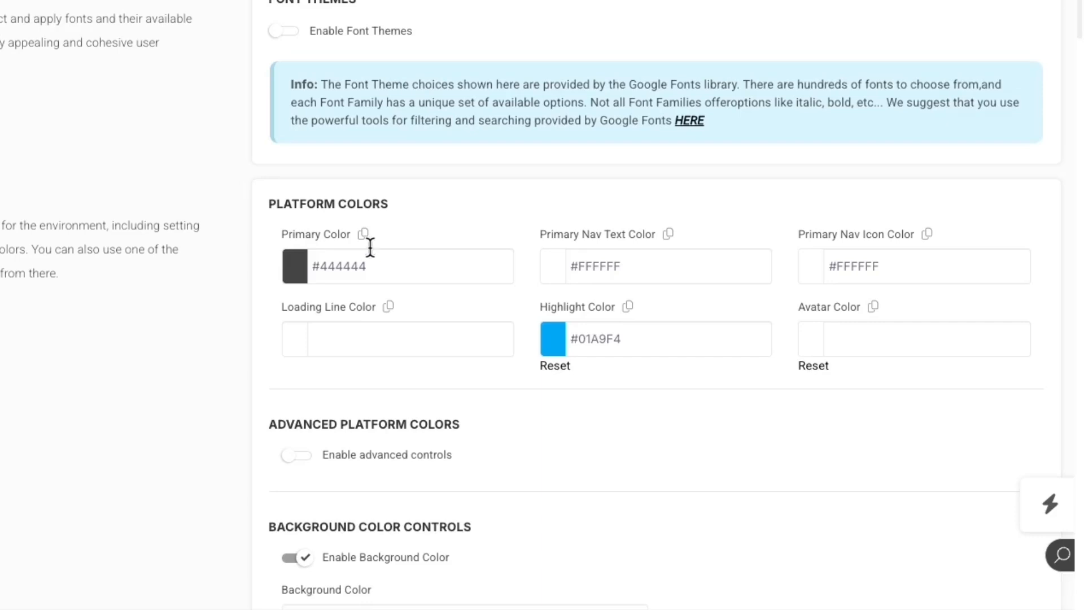
mouse_move(497, 313)
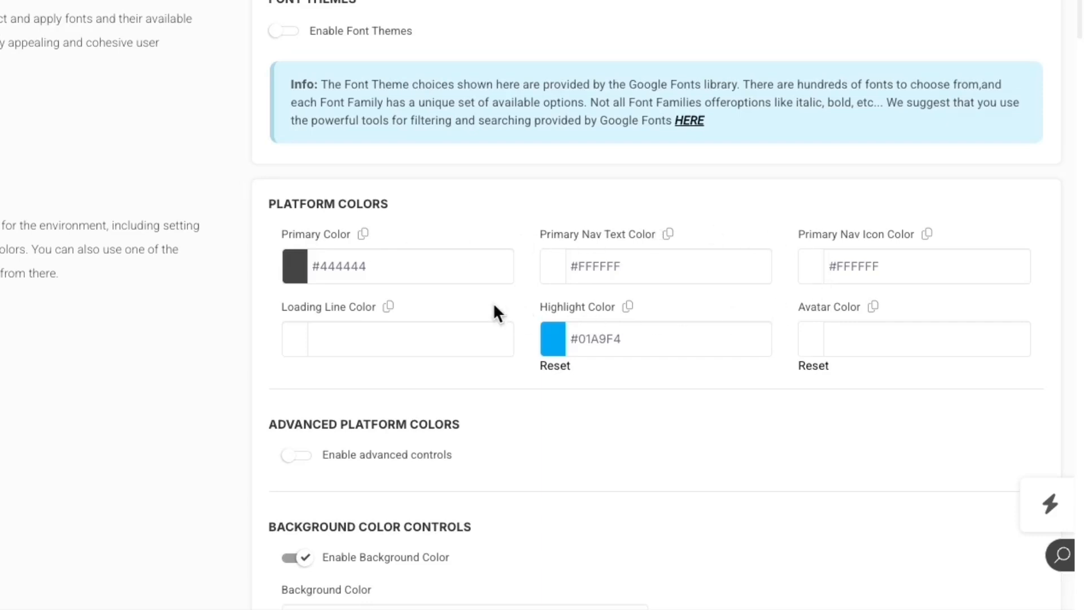
mouse_move(669, 244)
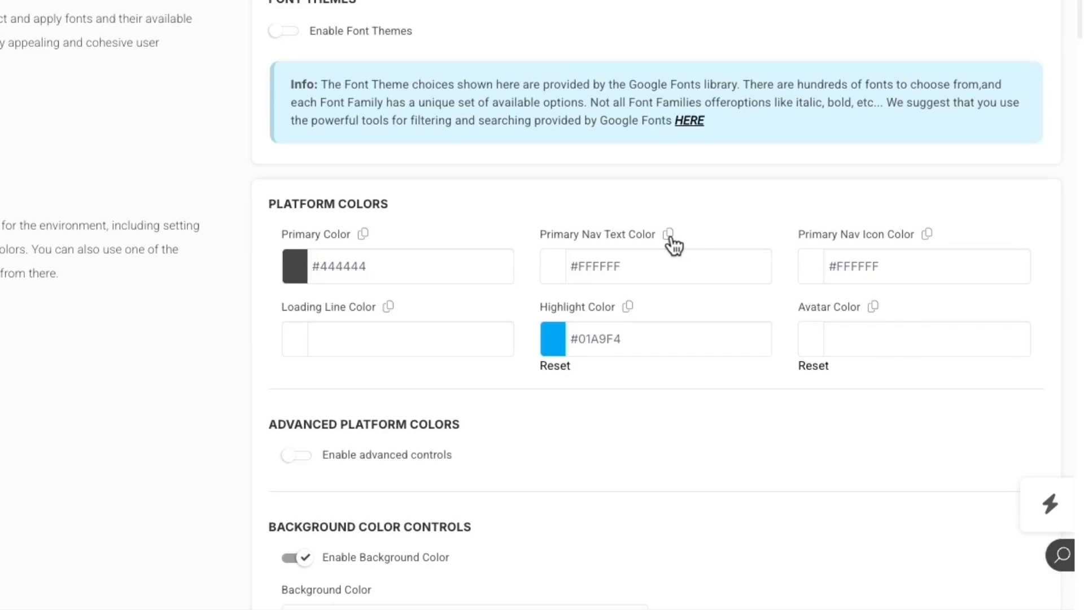
mouse_move(701, 238)
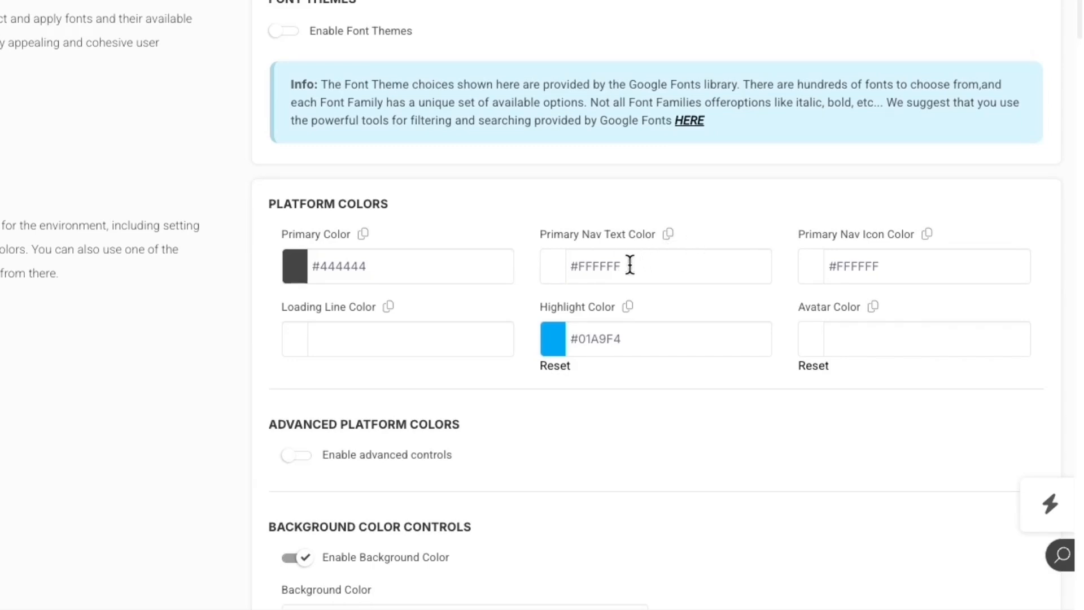
mouse_move(703, 251)
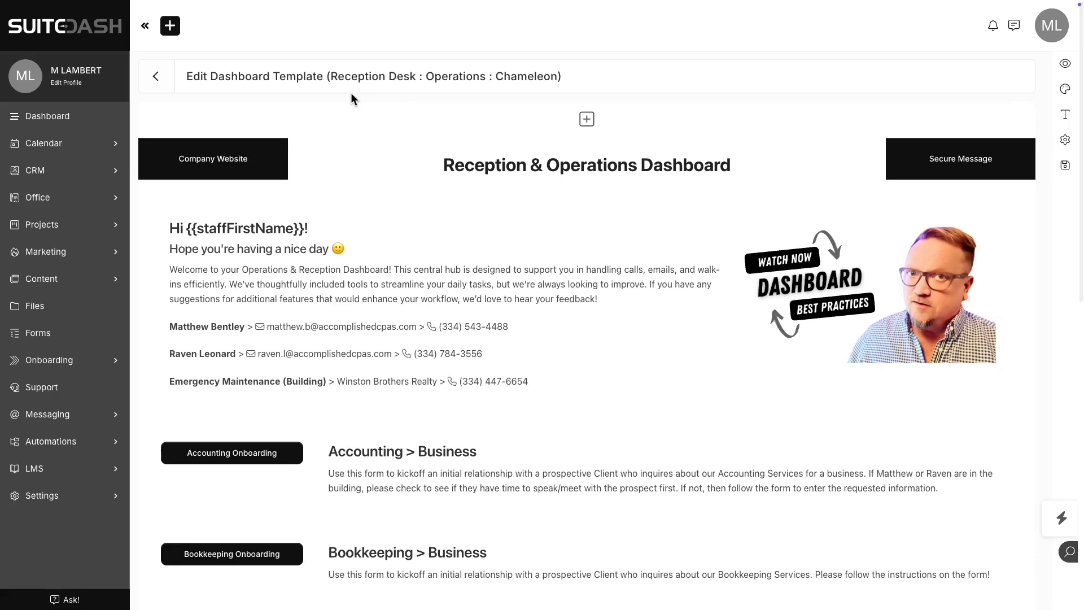
mouse_move(788, 92)
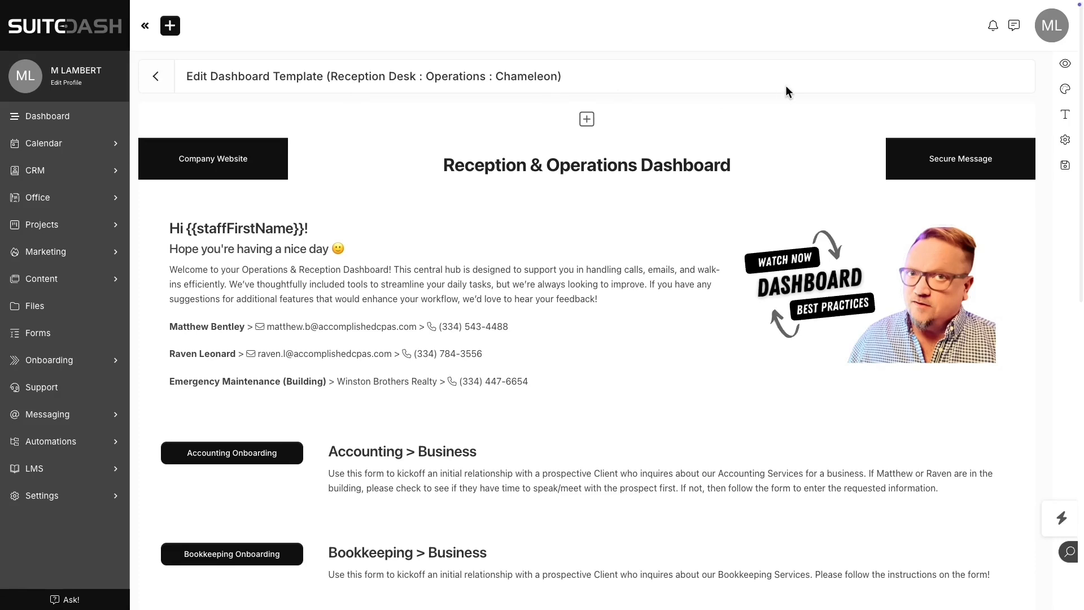
click(1071, 63)
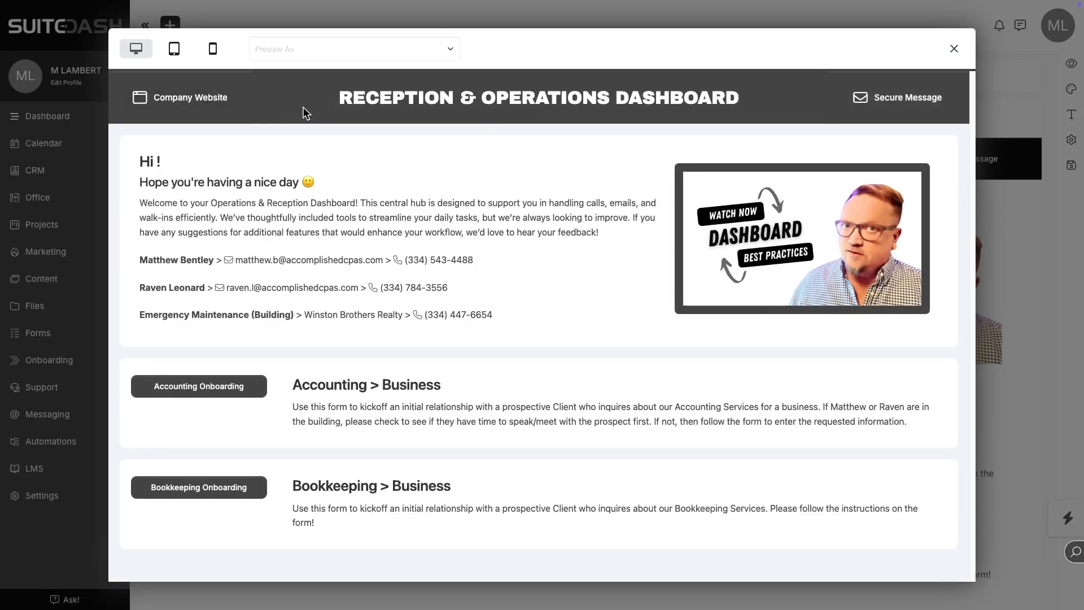
mouse_move(64, 113)
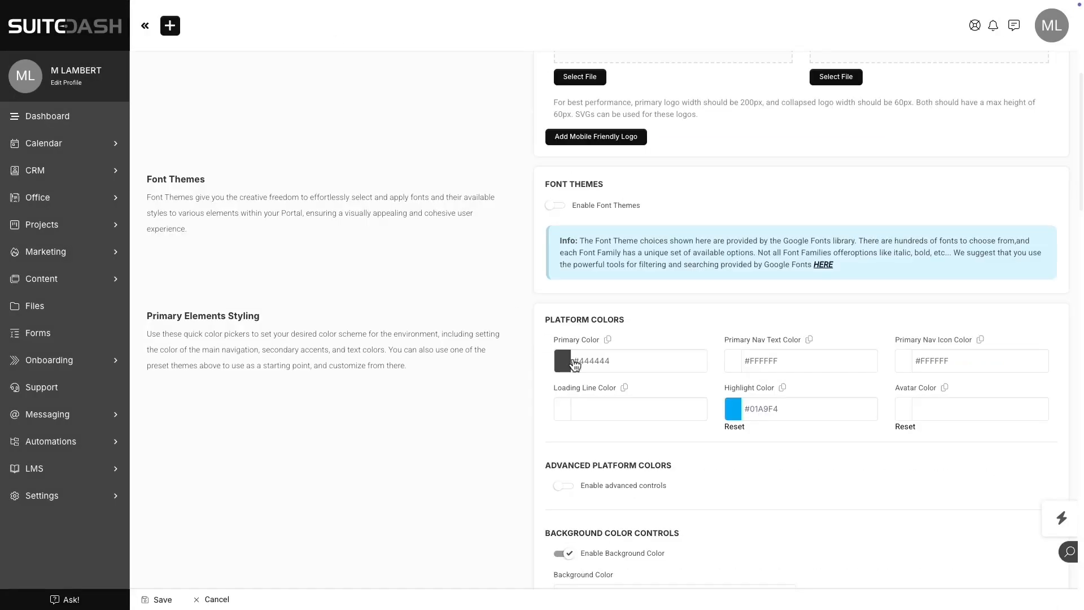
Set the Primary Color in Platform Colors to a dark red and save the branding.
click(563, 360)
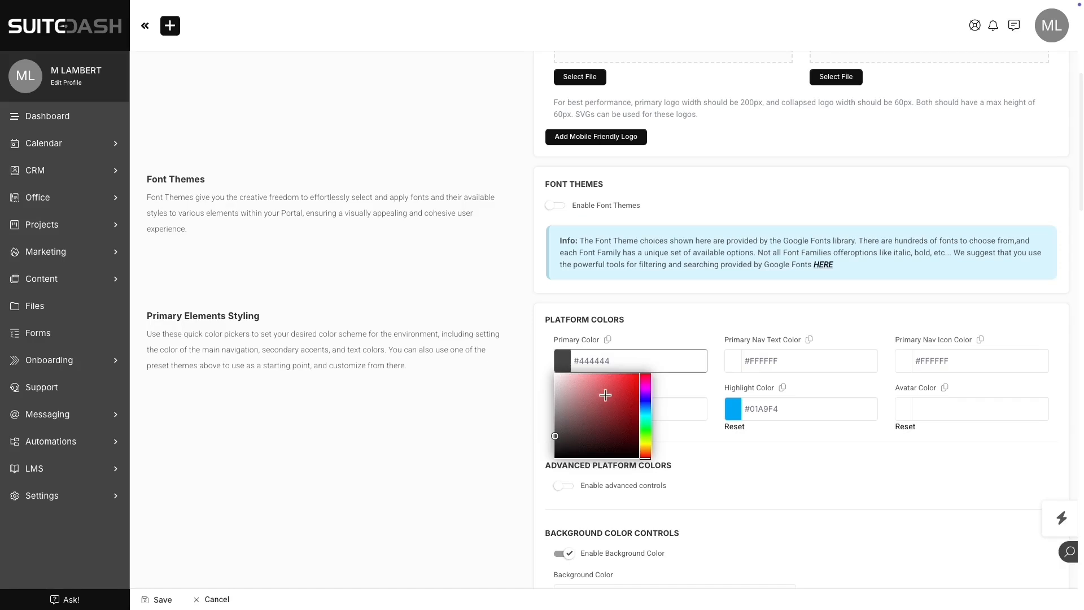
click(627, 387)
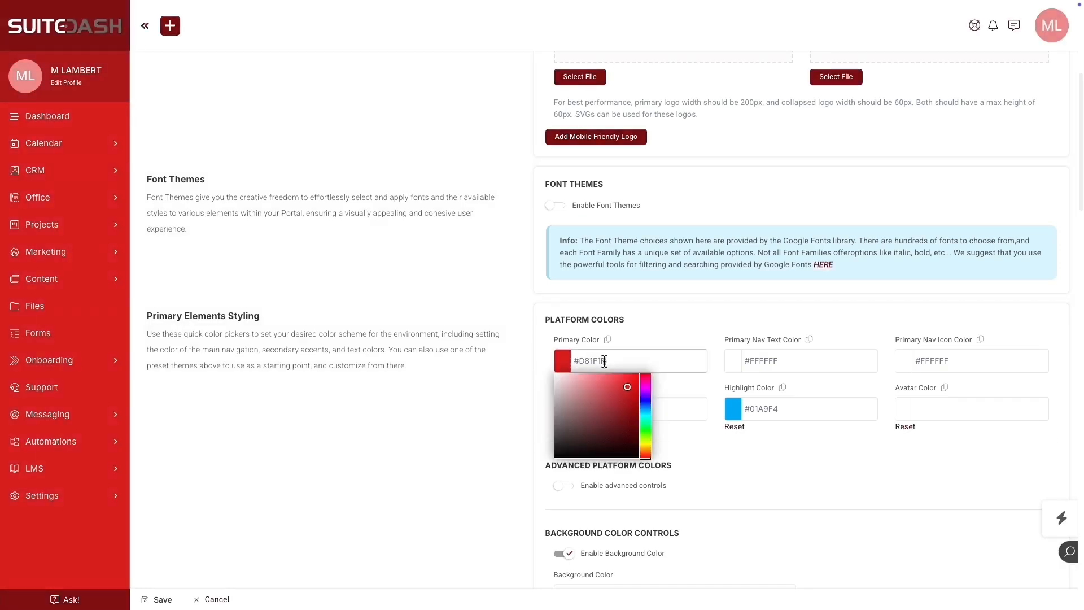
click(635, 413)
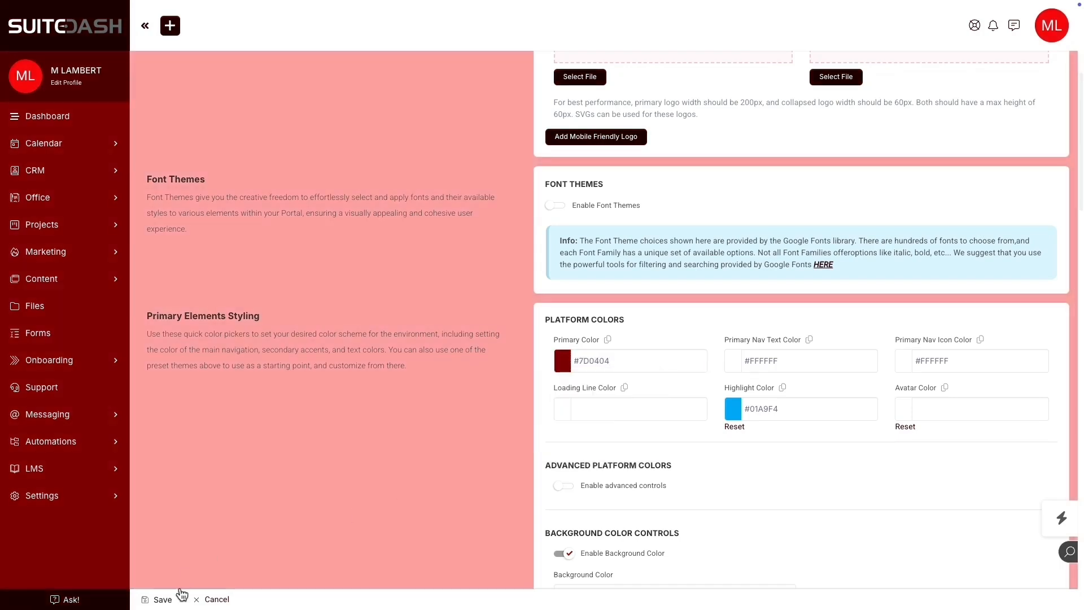
click(162, 599)
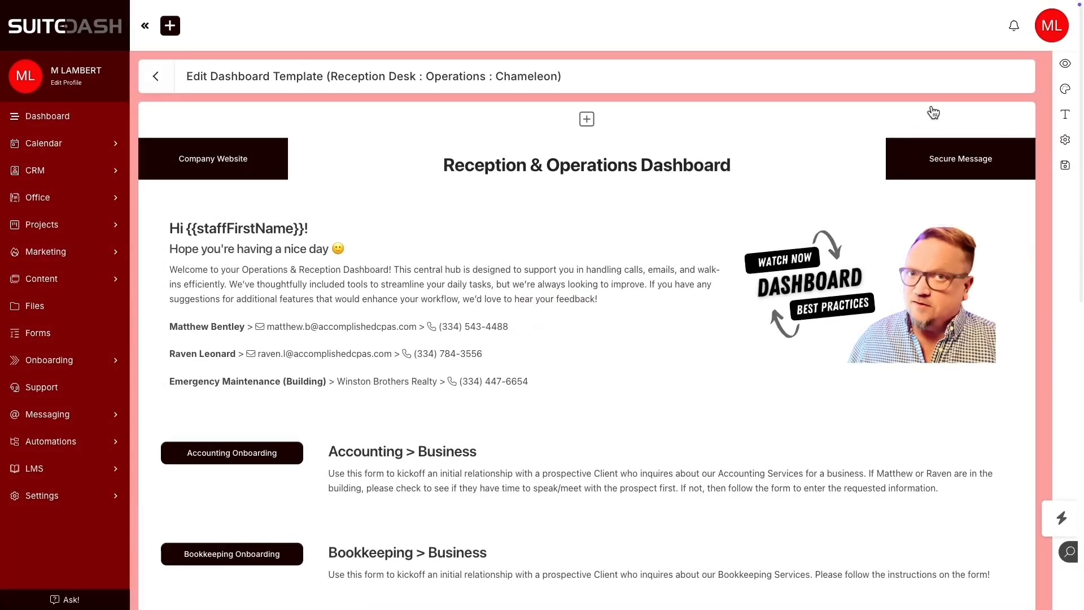
Preview the dashboard in the new dark red theme, then leave the preview.
click(587, 165)
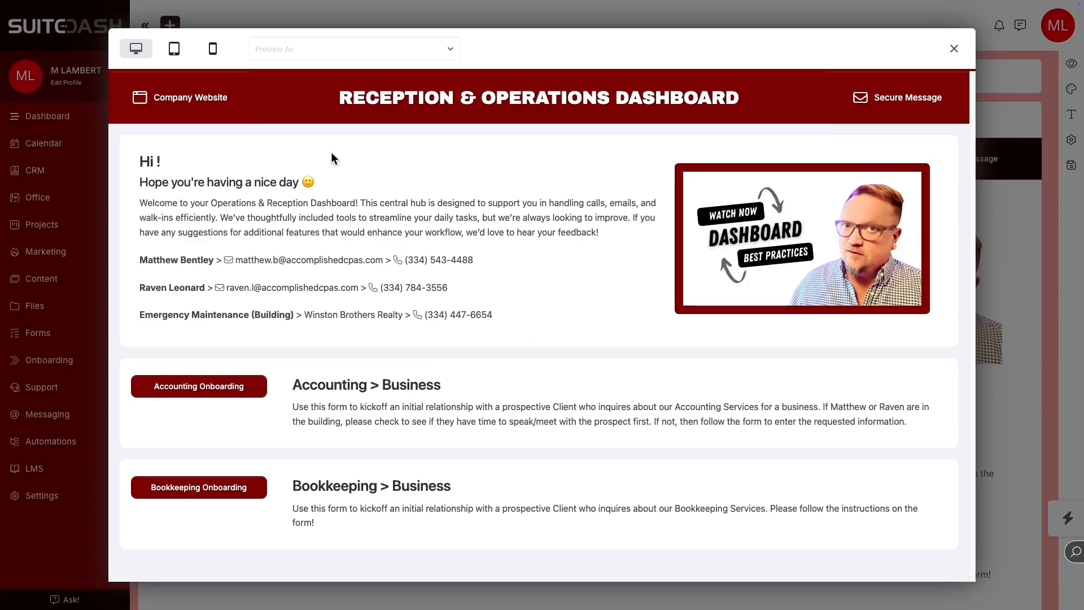
mouse_move(377, 158)
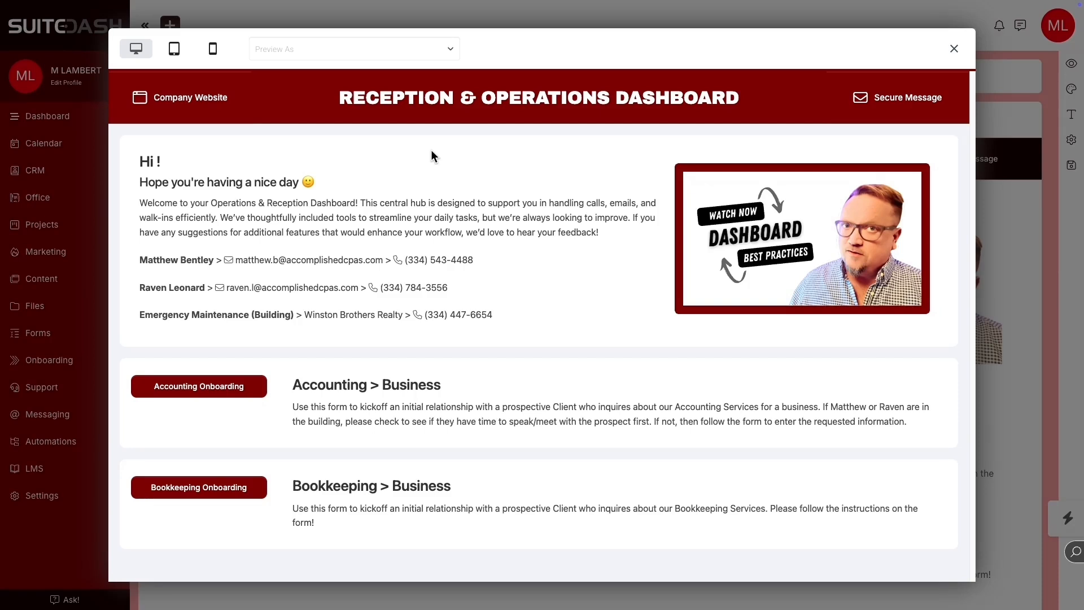
click(955, 49)
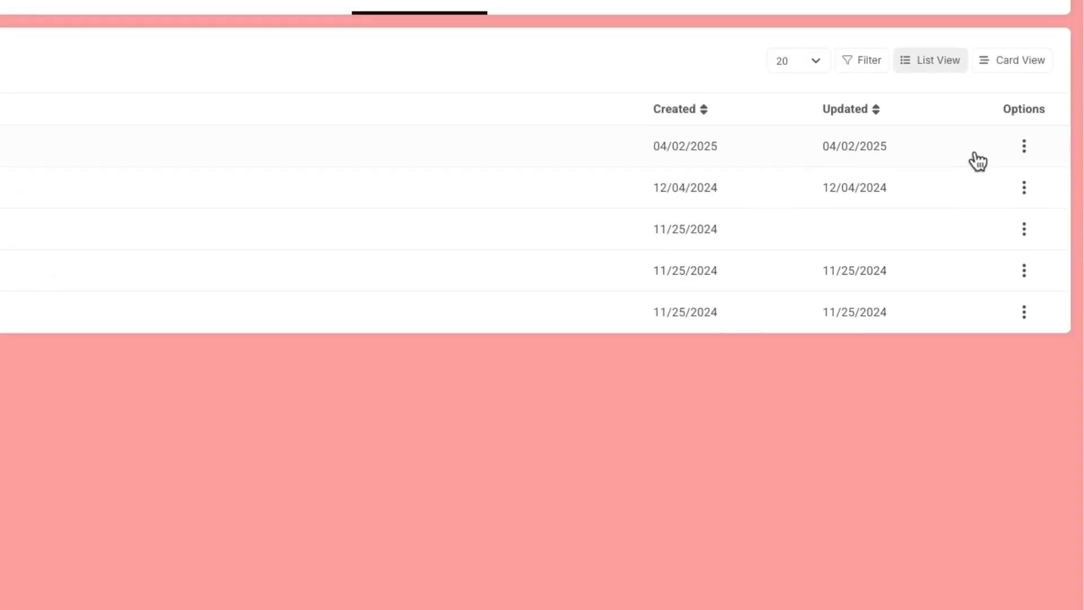
Review the Chameleon template's Update Contribution sharing form, then return to Platform Branding.
click(1025, 145)
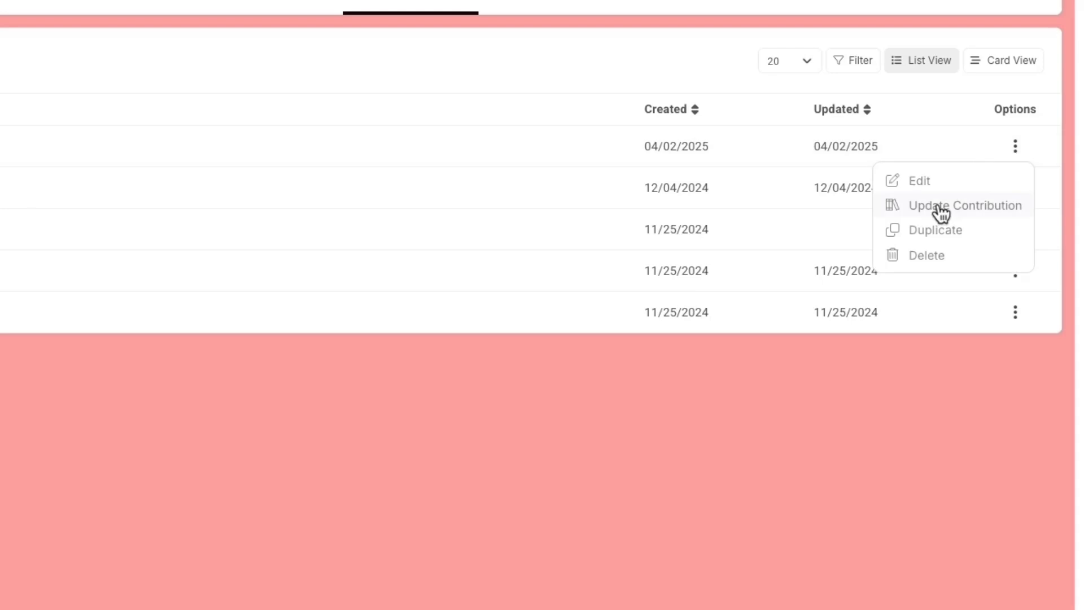
click(964, 206)
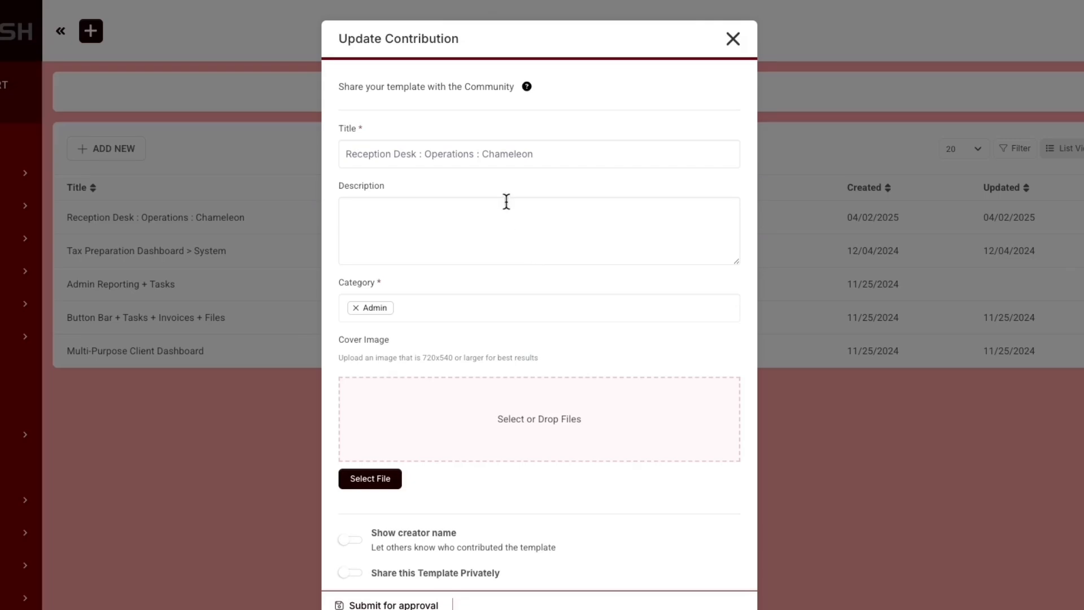
mouse_move(485, 226)
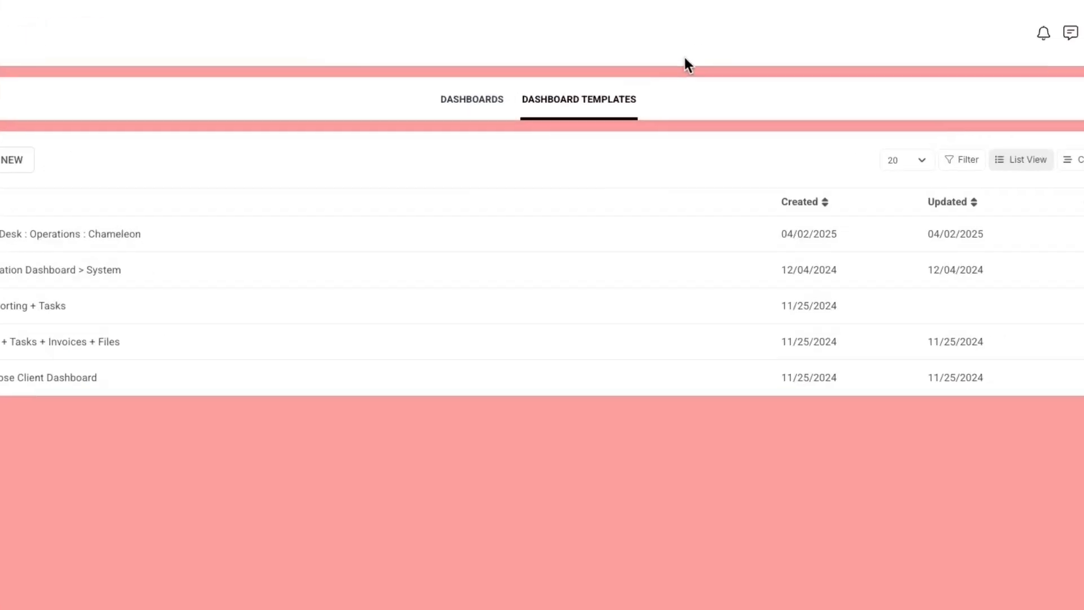
click(1043, 38)
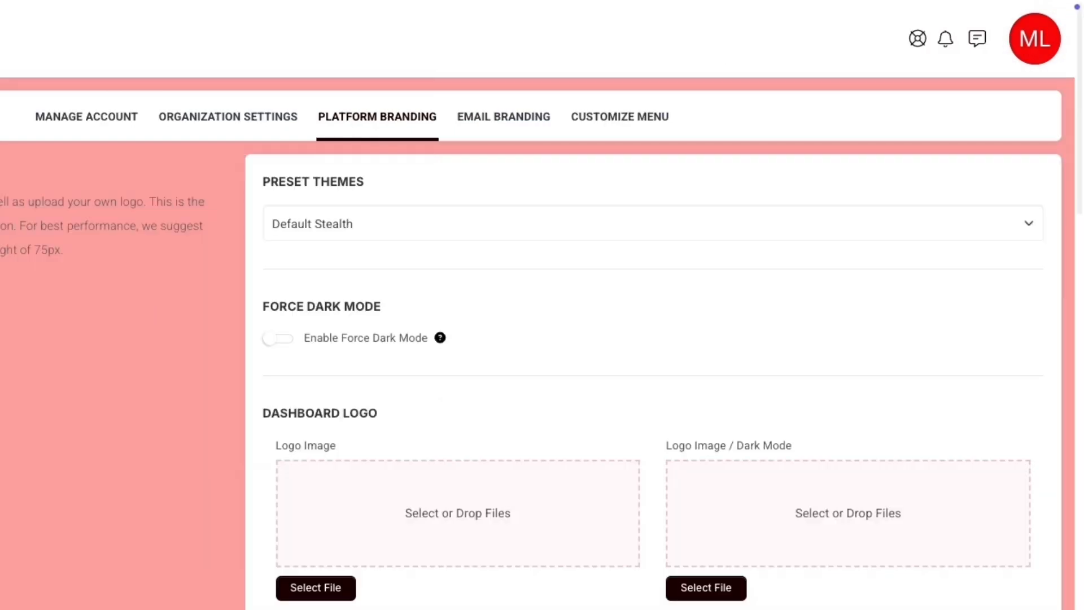
Apply the Semaphore preset theme and save, giving the dashboard teal header and buttons.
click(651, 222)
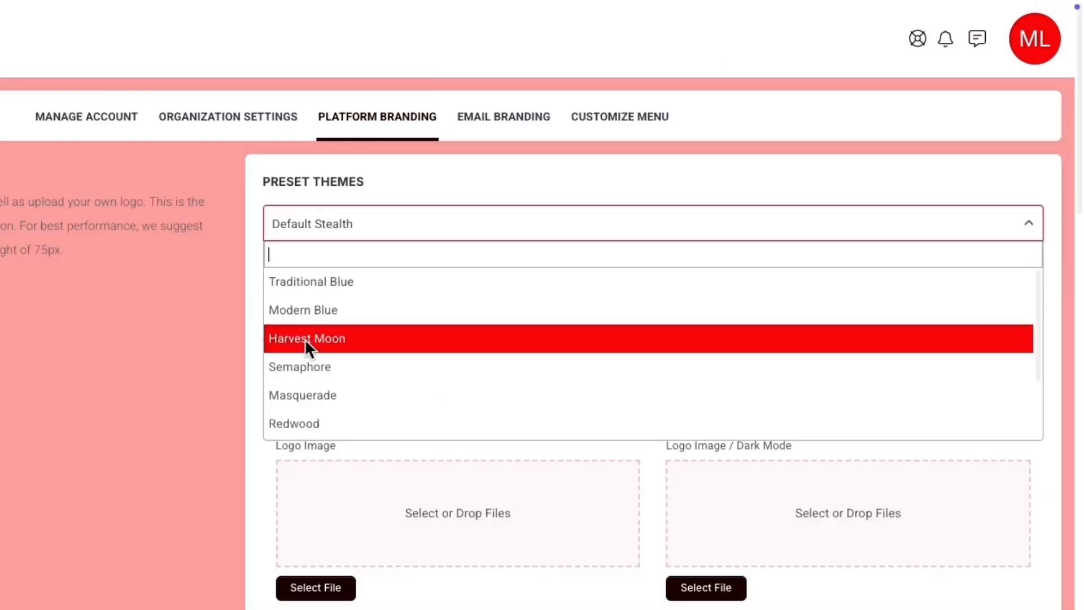
click(299, 366)
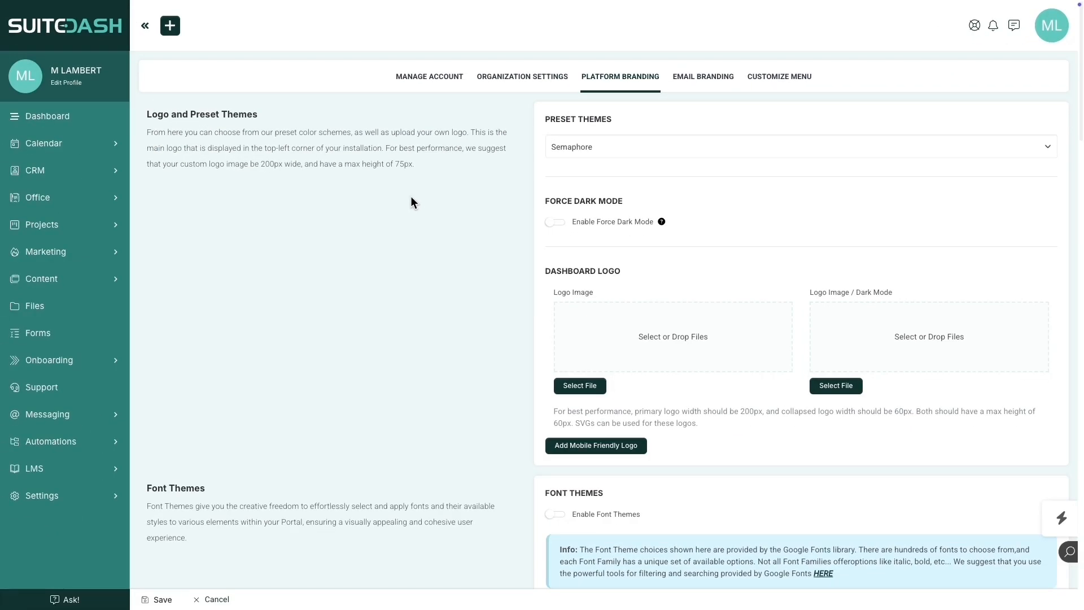
click(161, 600)
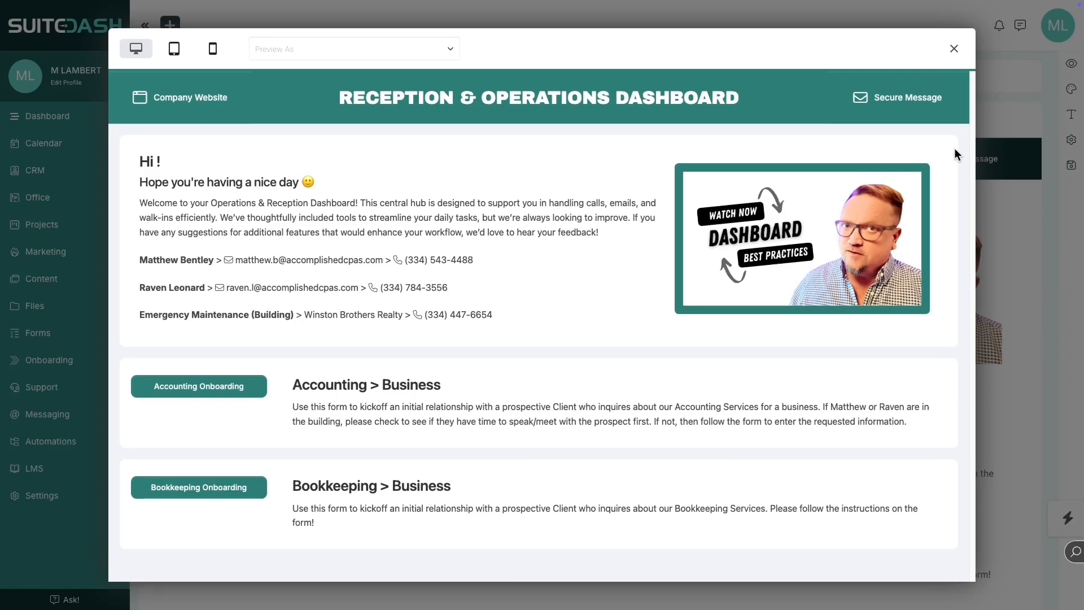
click(956, 49)
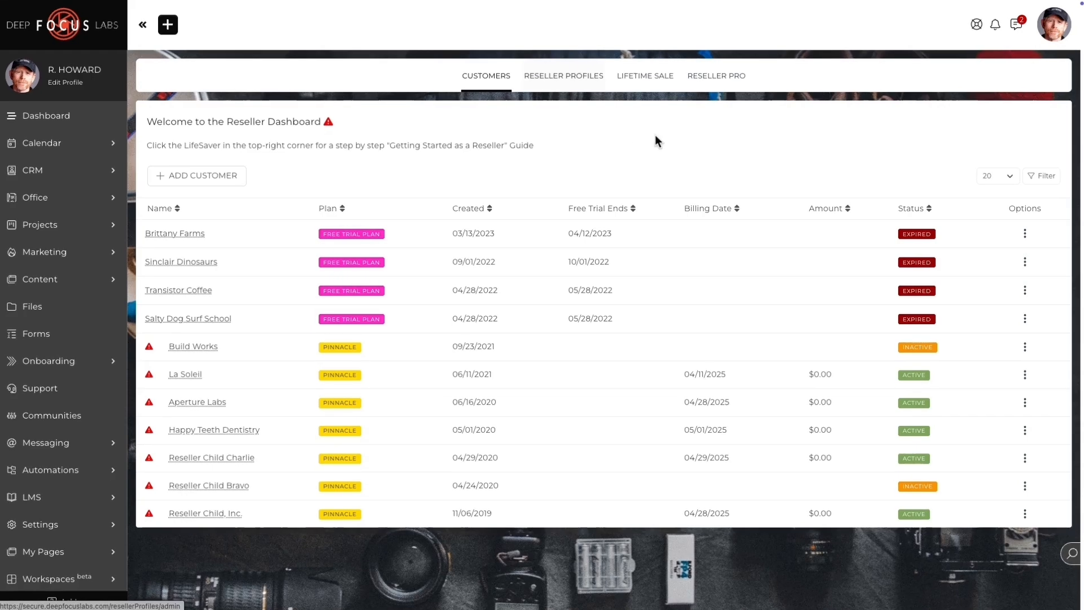
click(562, 76)
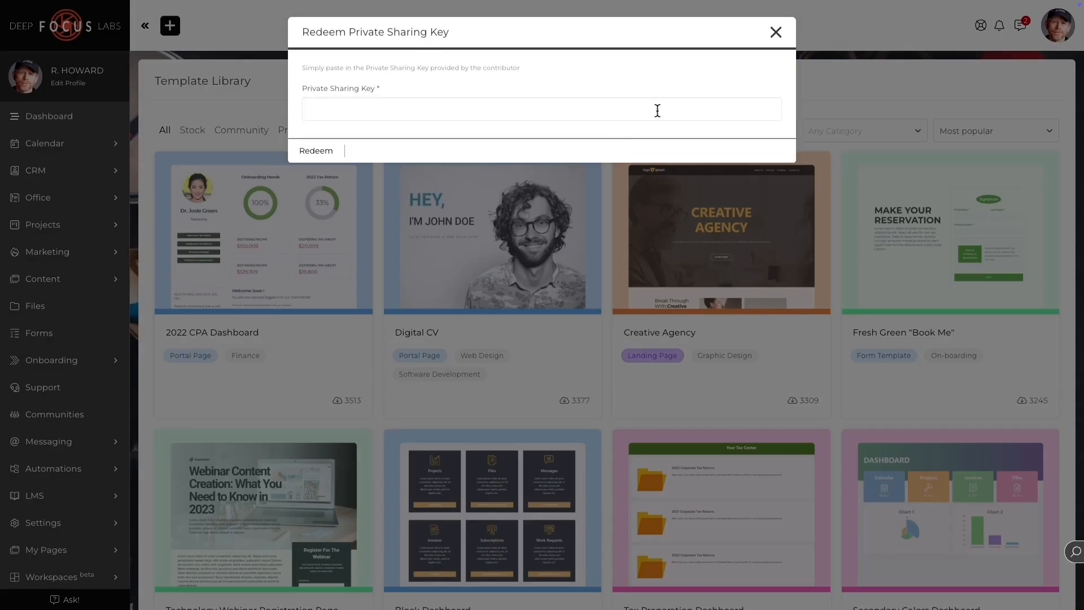
click(775, 31)
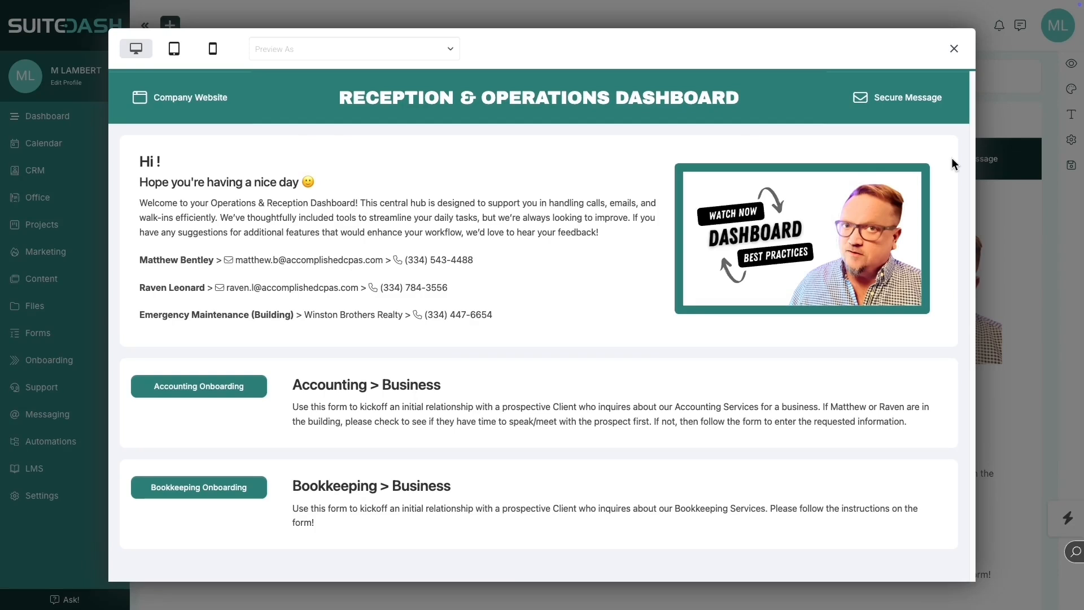
mouse_move(87, 136)
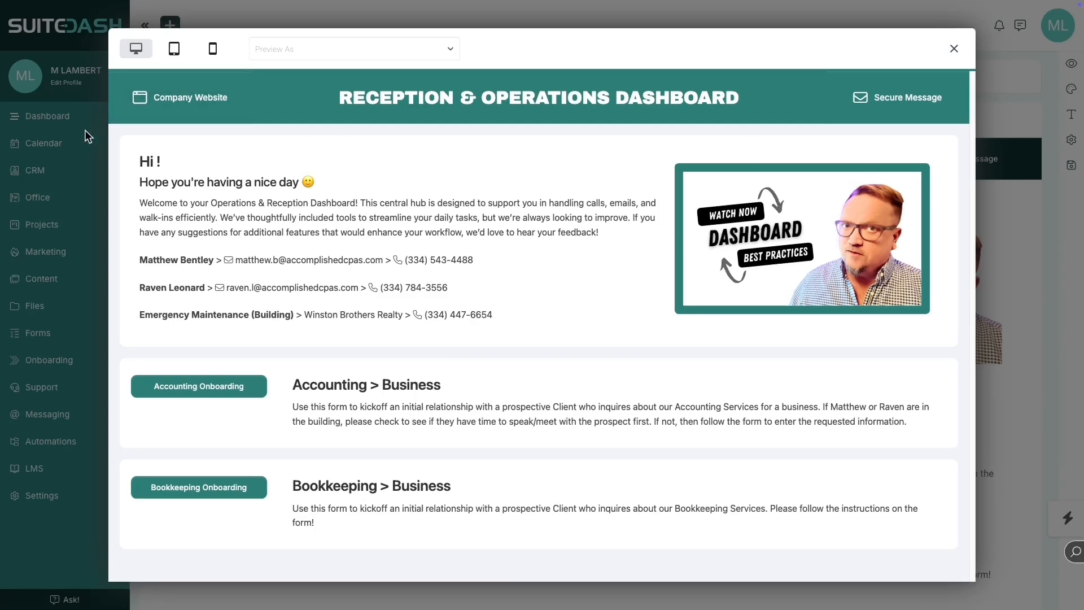
mouse_move(545, 232)
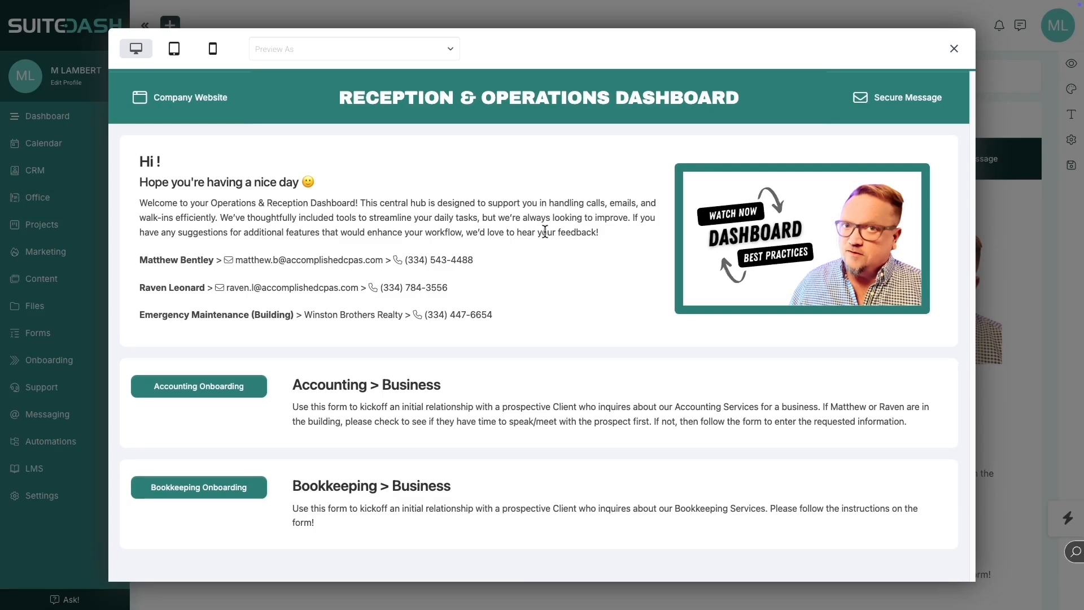
mouse_move(598, 261)
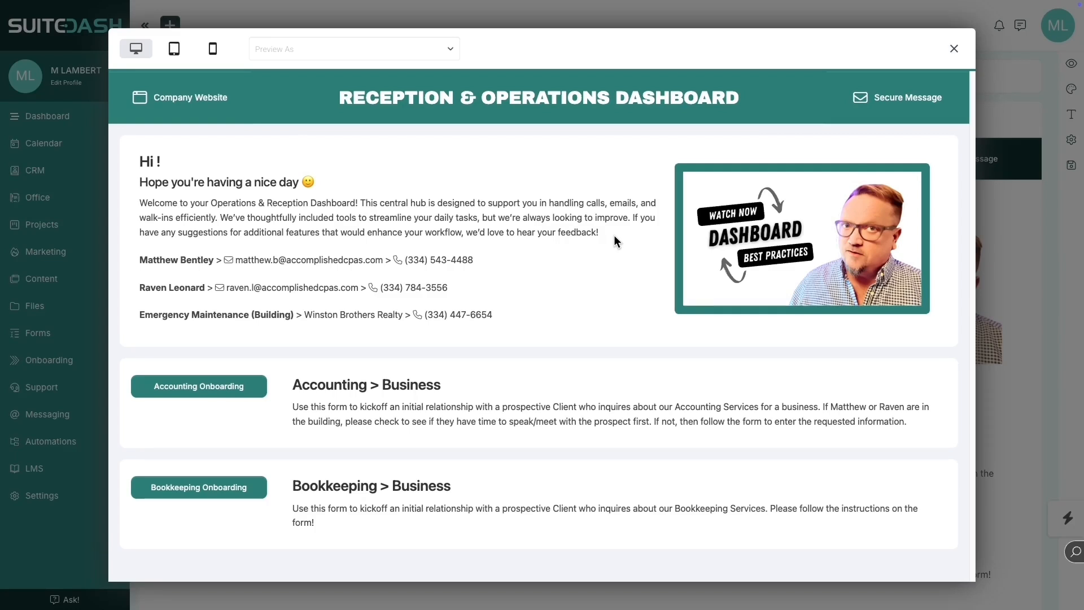
mouse_move(829, 135)
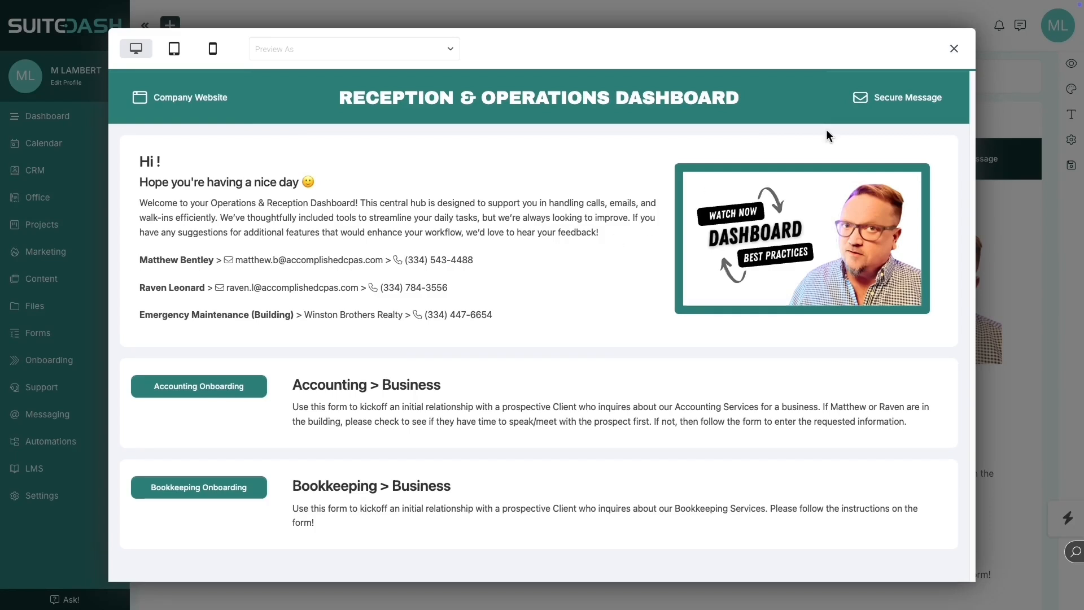
Show the template's Custom CSS/JS rules that use var(--appTopBarColor) for colours.
click(953, 48)
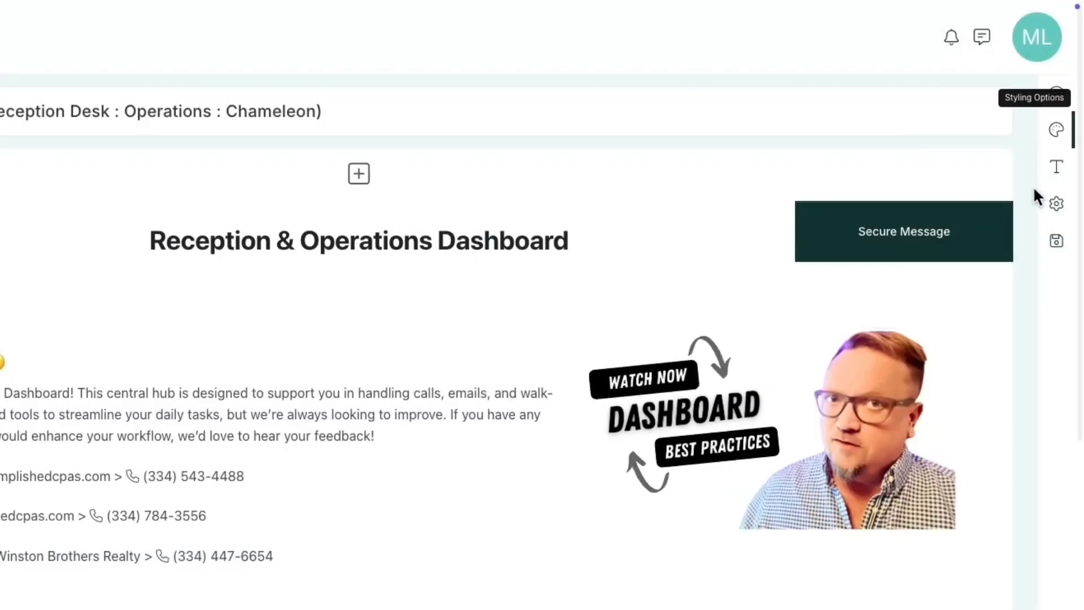
click(1056, 129)
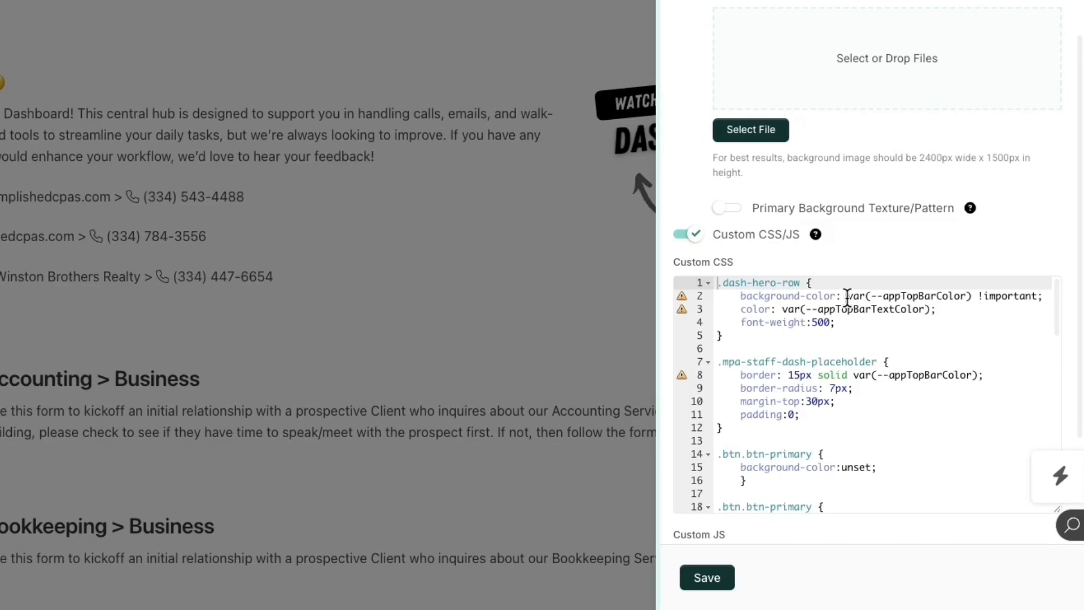
drag(844, 296, 969, 296)
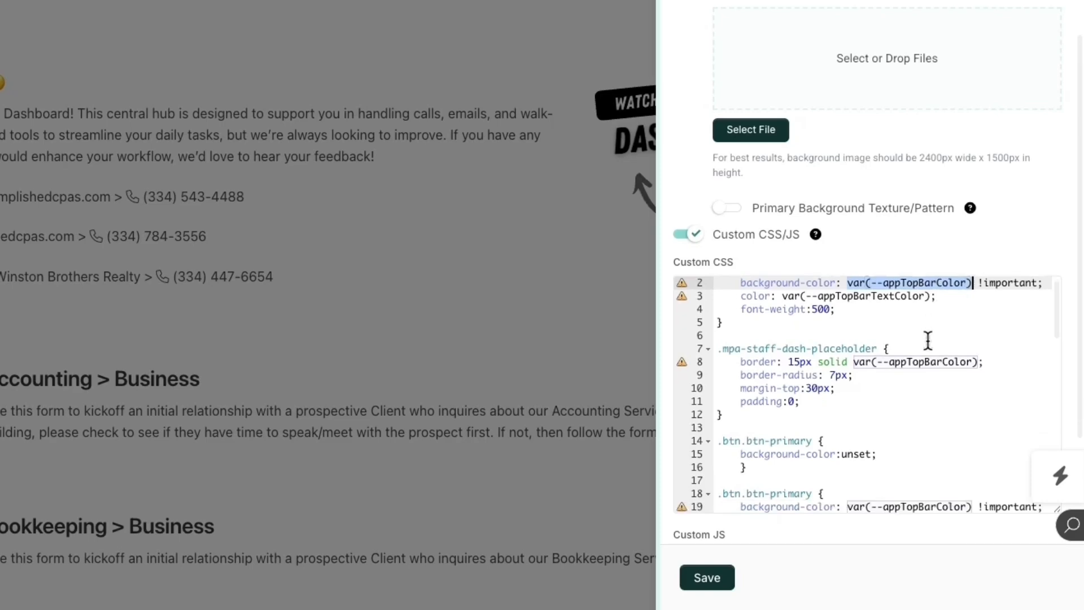
scroll(down, 3)
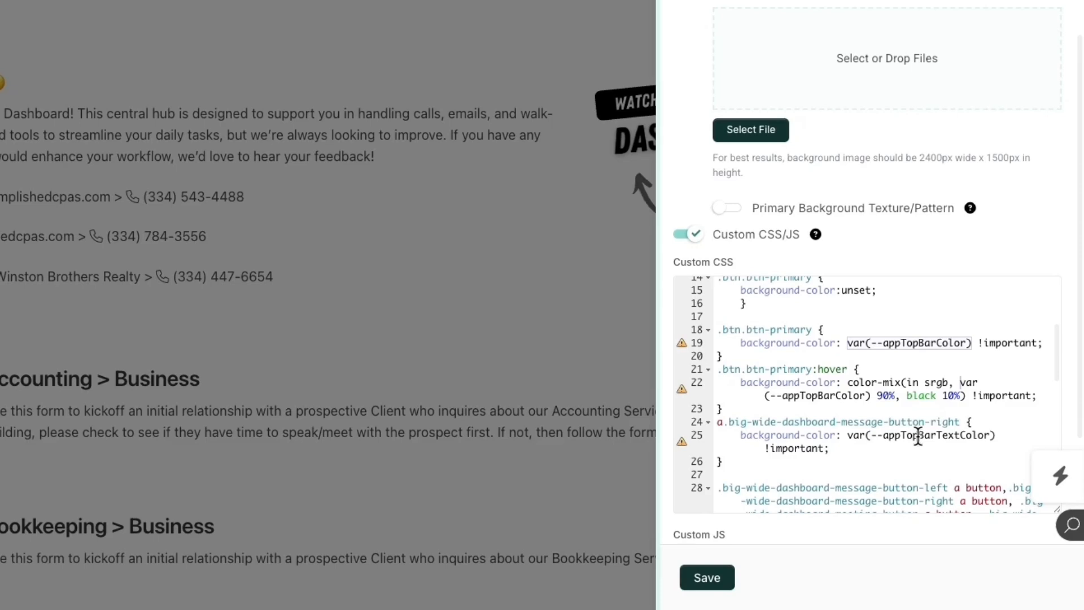
mouse_move(918, 457)
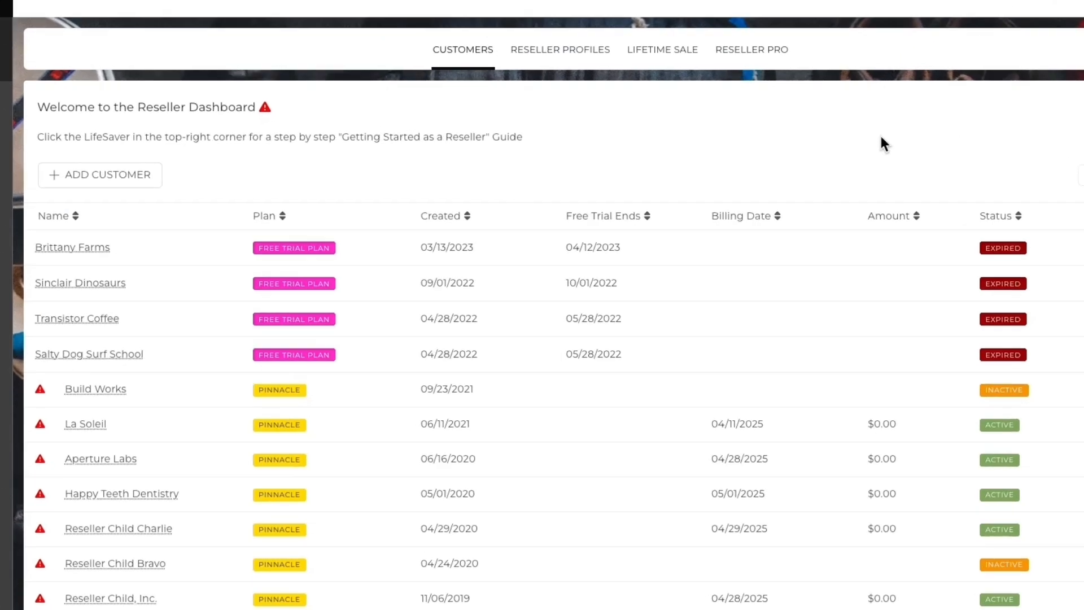
mouse_move(733, 135)
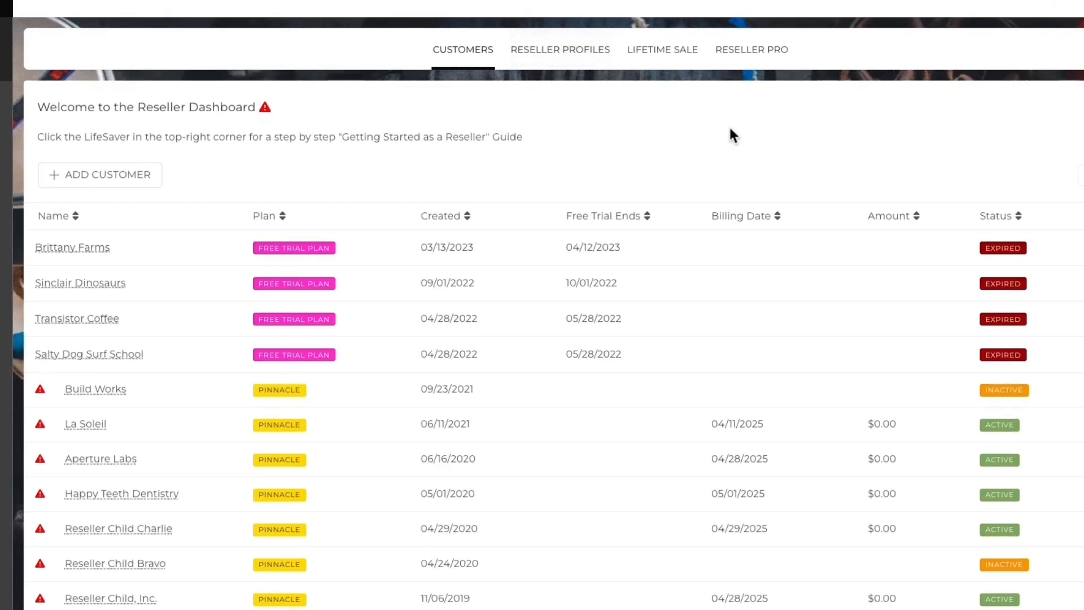
Show the Reseller PRO Onboarding page with its four required setup steps.
click(560, 49)
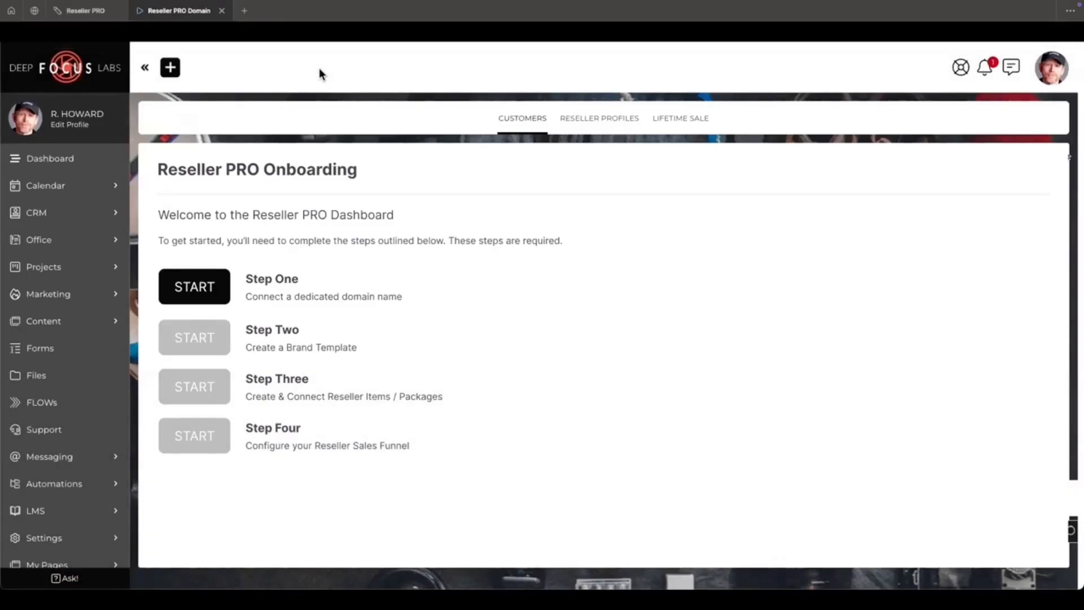
mouse_move(204, 268)
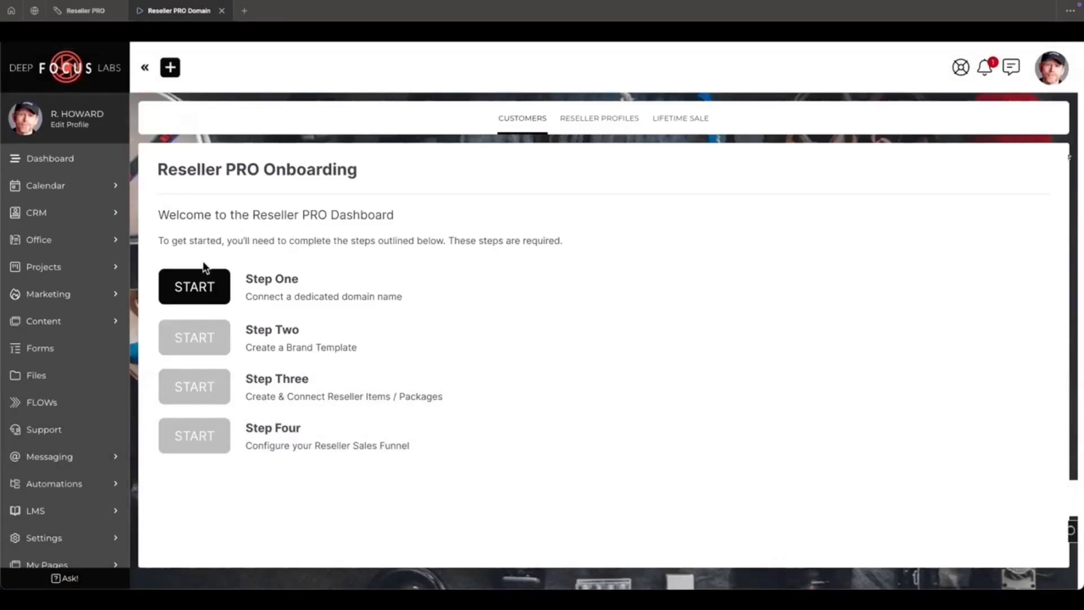
Connect attorneydashapp.com as the Reseller PRO domain and confirm the nameservers are changed.
click(193, 286)
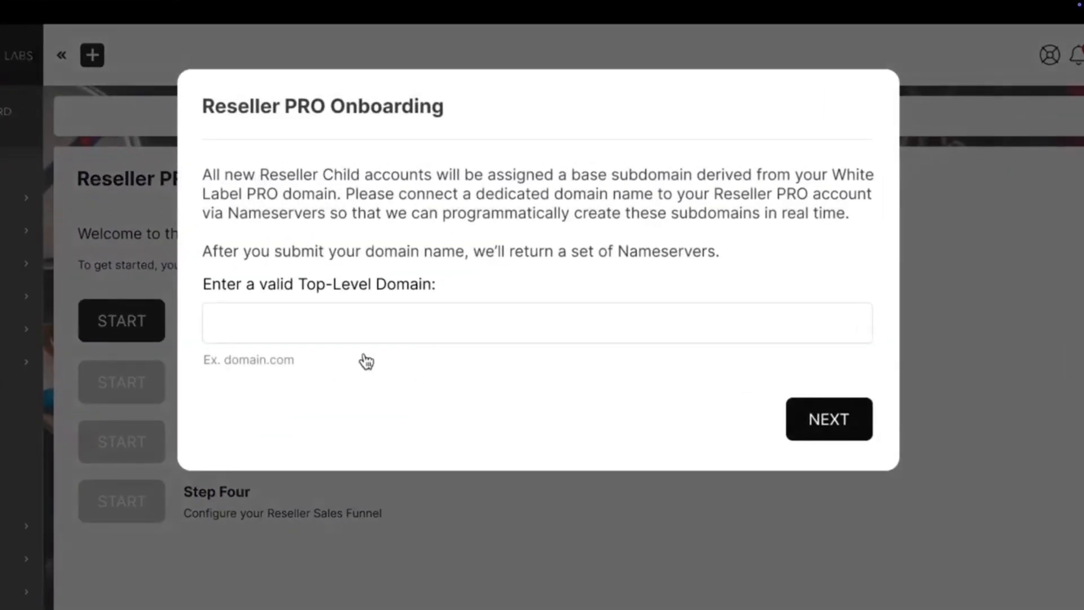
text(attorneydashapp.com)
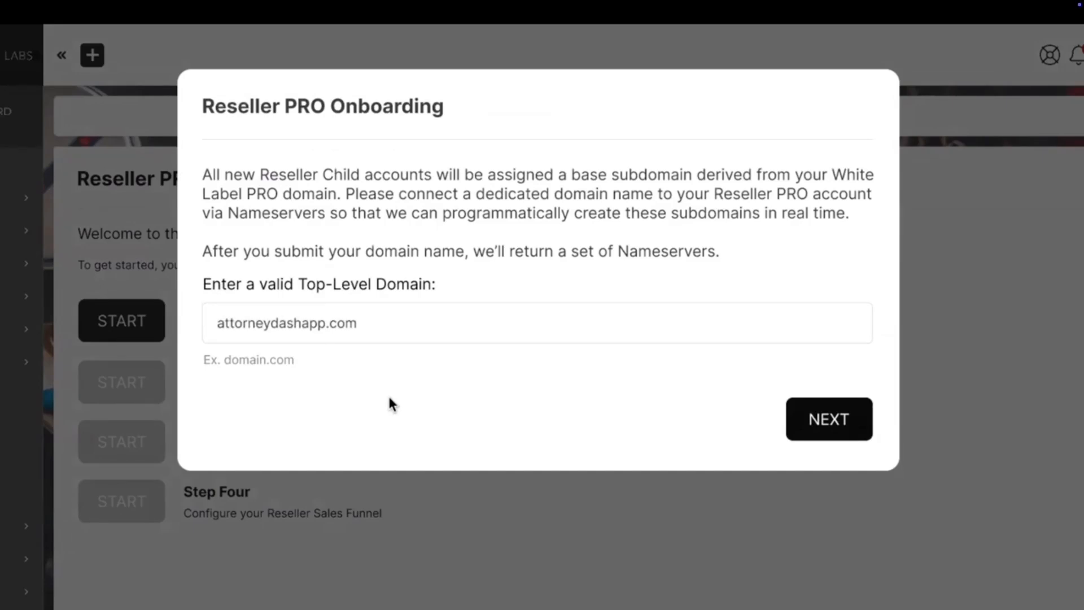
click(828, 417)
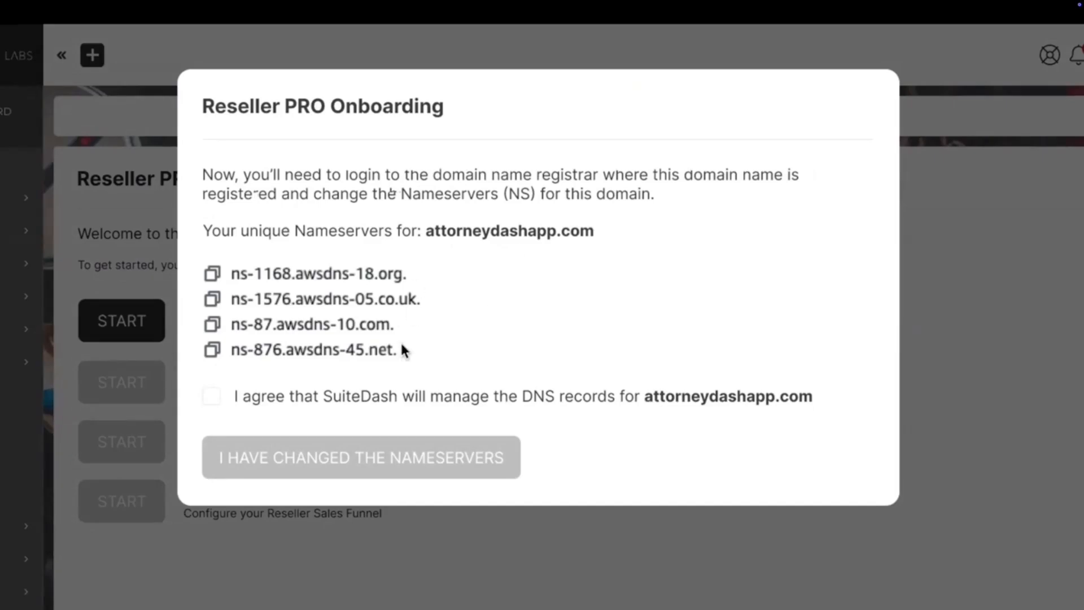
click(359, 458)
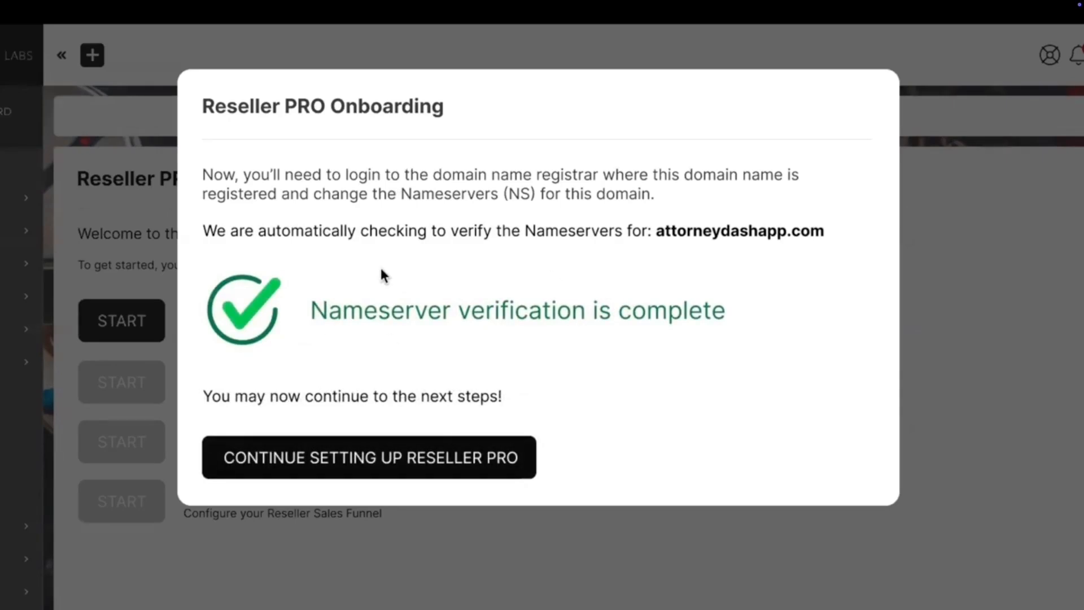
click(368, 457)
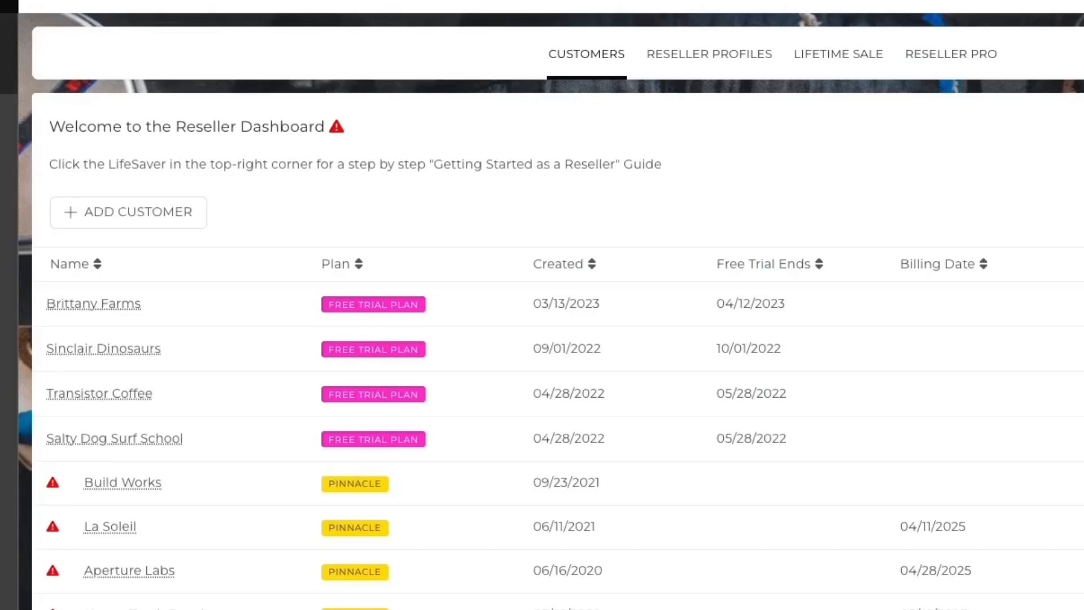
mouse_move(708, 72)
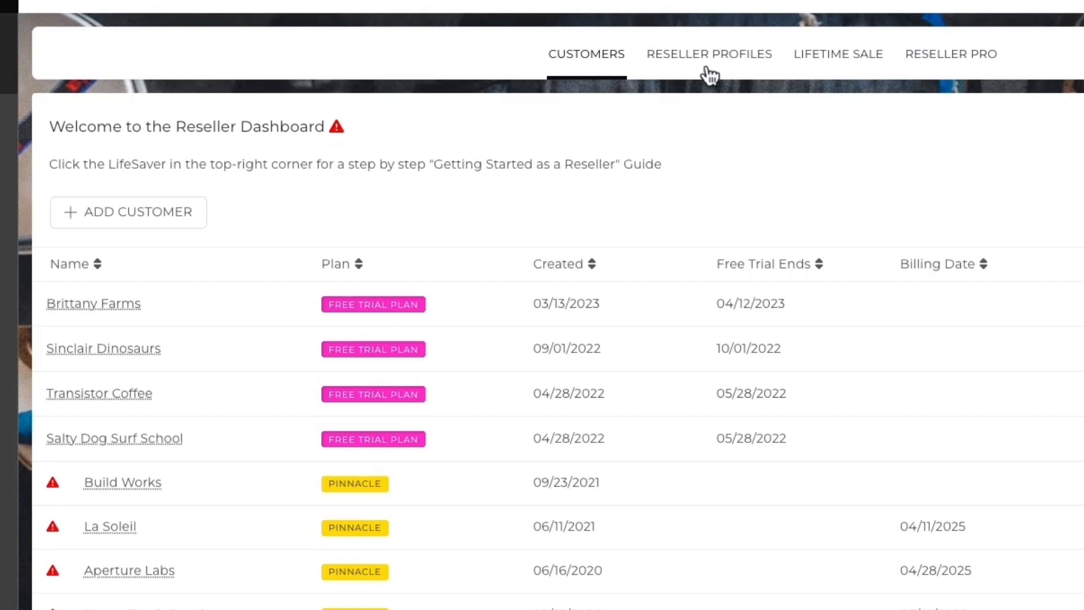